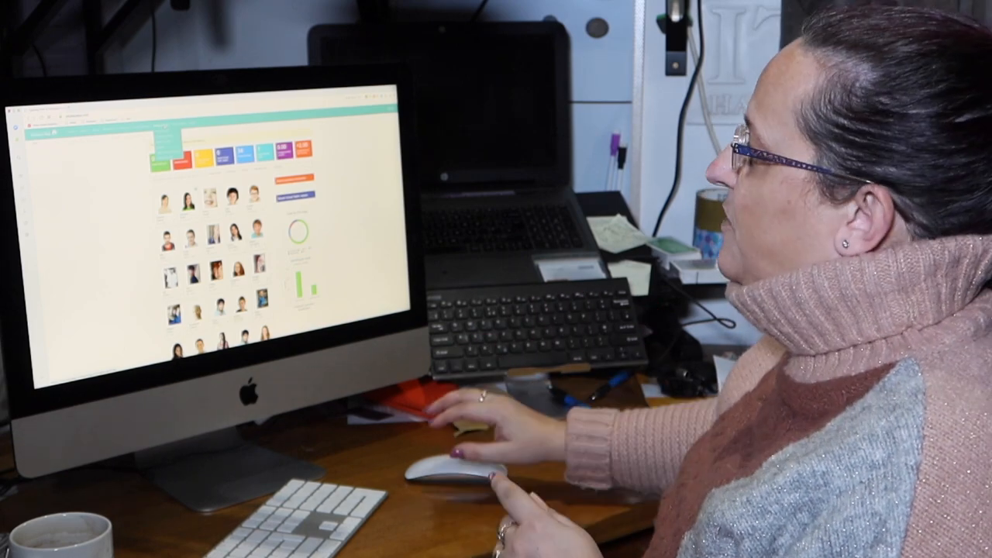
- Expand the Provisions menu in the top navigation bar
left_click(216, 56)
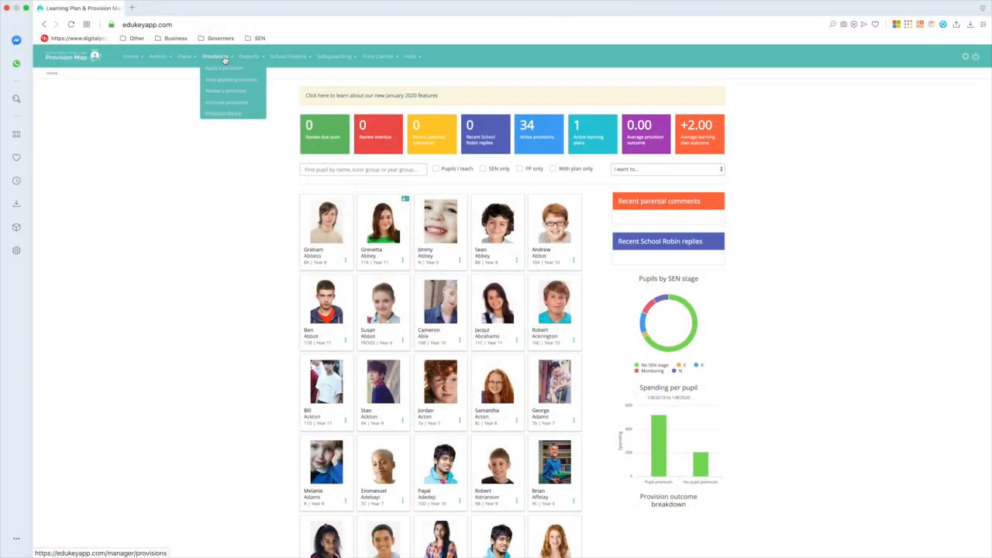
- Go to the Download costs report page and expand the Primary breakdown dropdown
left_click(248, 56)
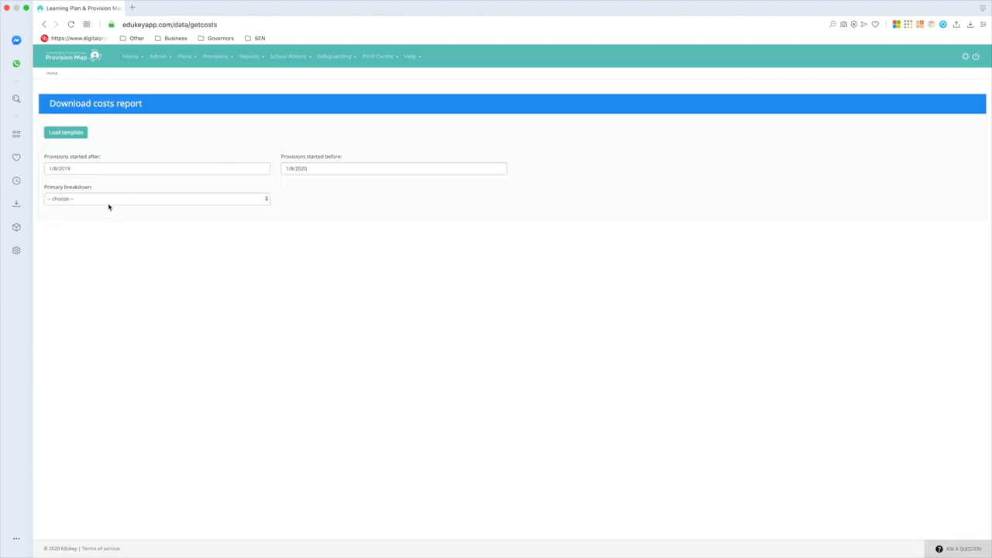
left_click(155, 198)
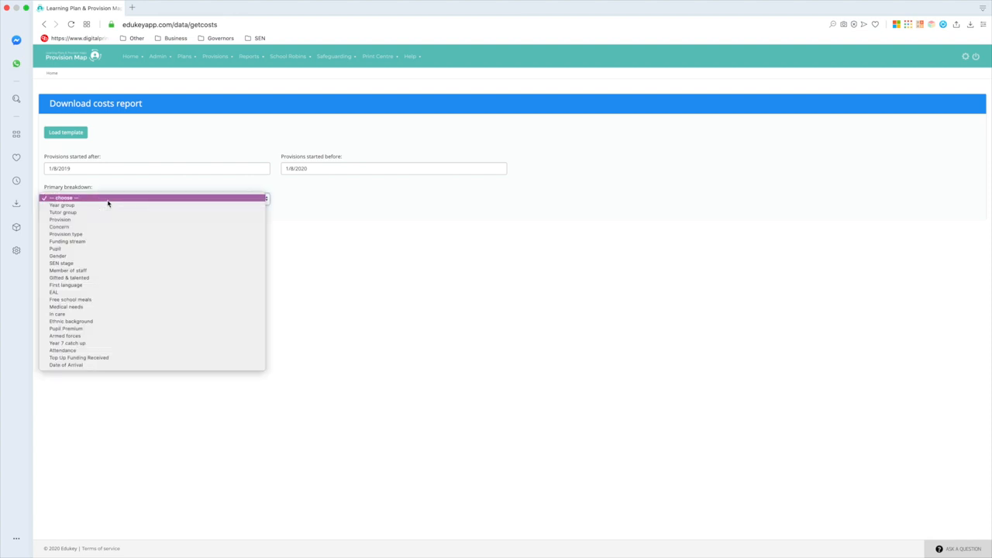